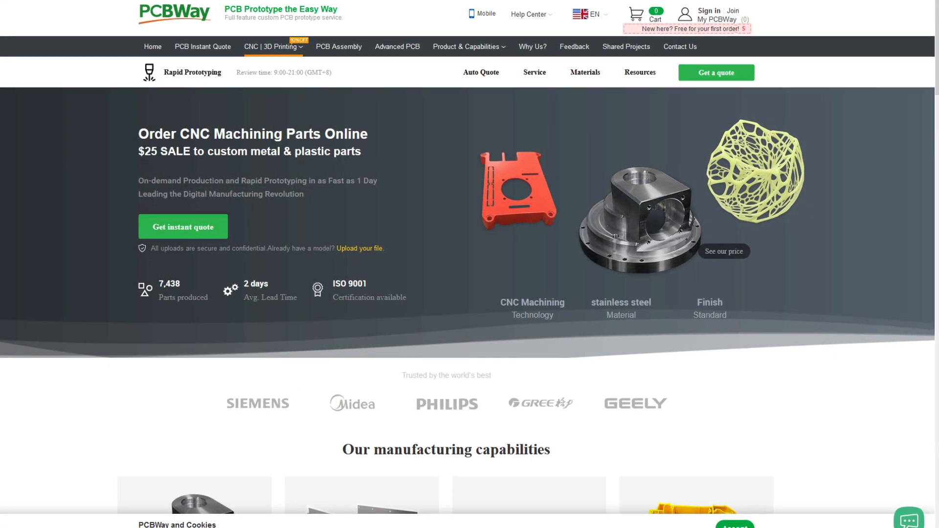
Browse the PCB Assembly offer page on pcbway.com, scrolling through its contents.
{"action": "left_click", "coordinate": [339, 47]}
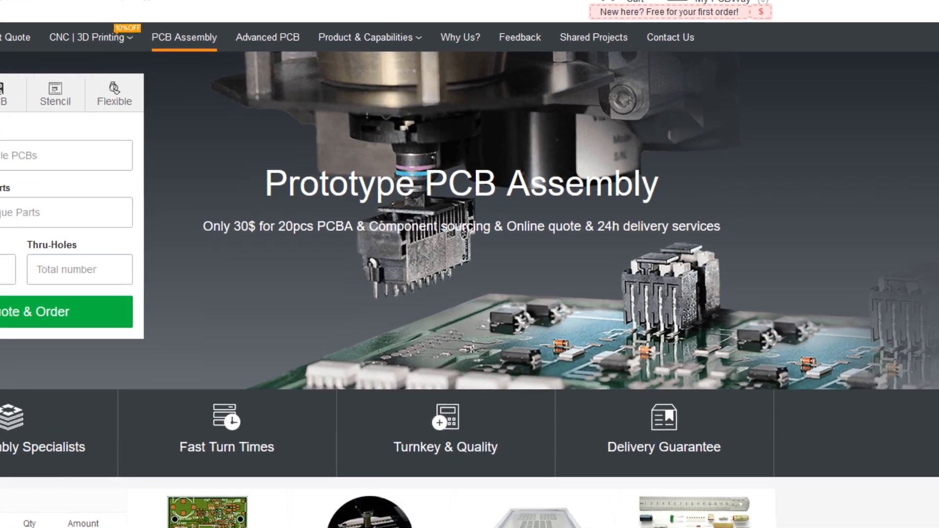
{"action": "scroll", "scroll_direction": "down", "scroll_amount": 3}
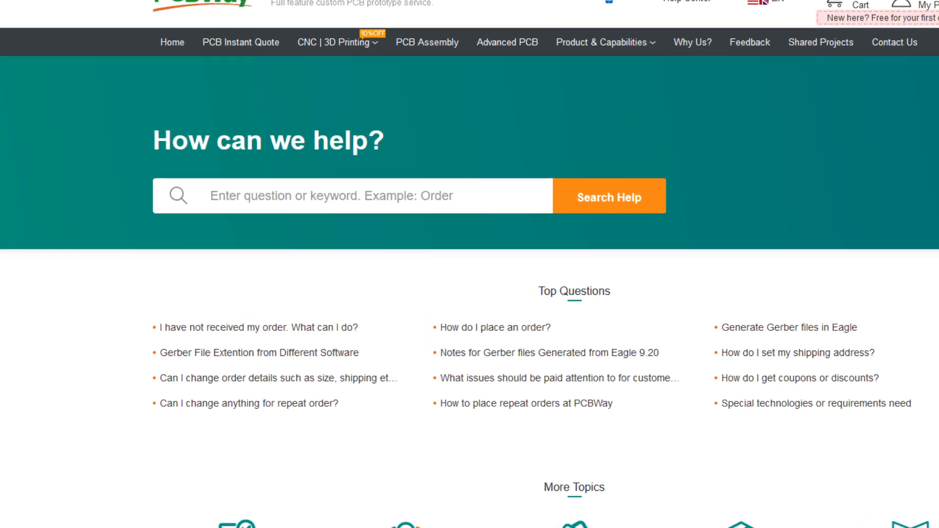
{"action": "scroll", "scroll_direction": "down", "scroll_amount": 3}
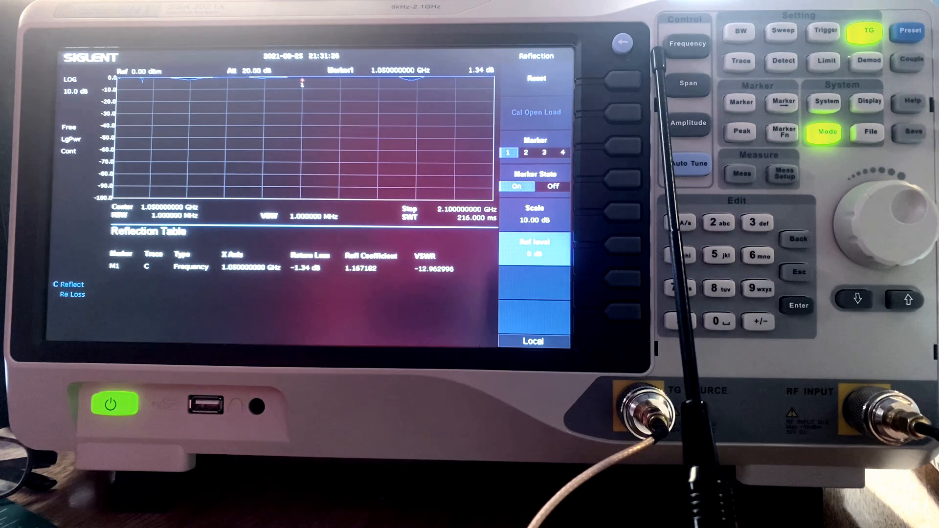
Enable Marker 1 with the reflection table shown over the full span centred at 1.05 GHz.
{"action": "left_click", "coordinate": [687, 43]}
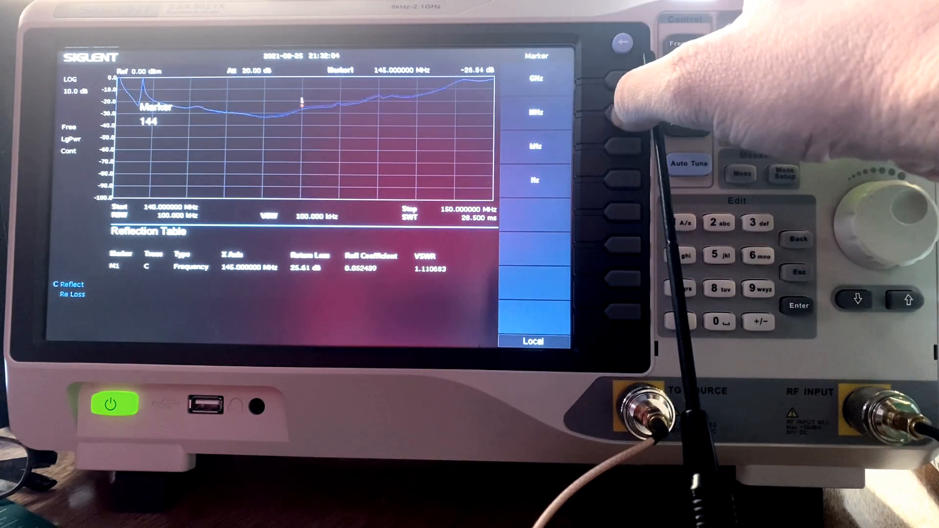
Move marker 1 to 144 MHz, reading about 23.2 dB return loss and VSWR 1.15.
{"action": "left_click", "coordinate": [741, 102]}
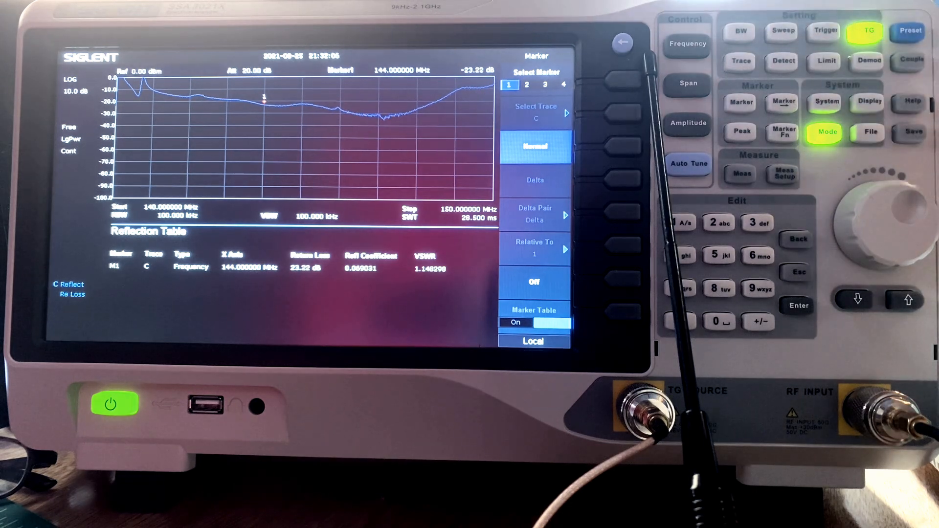